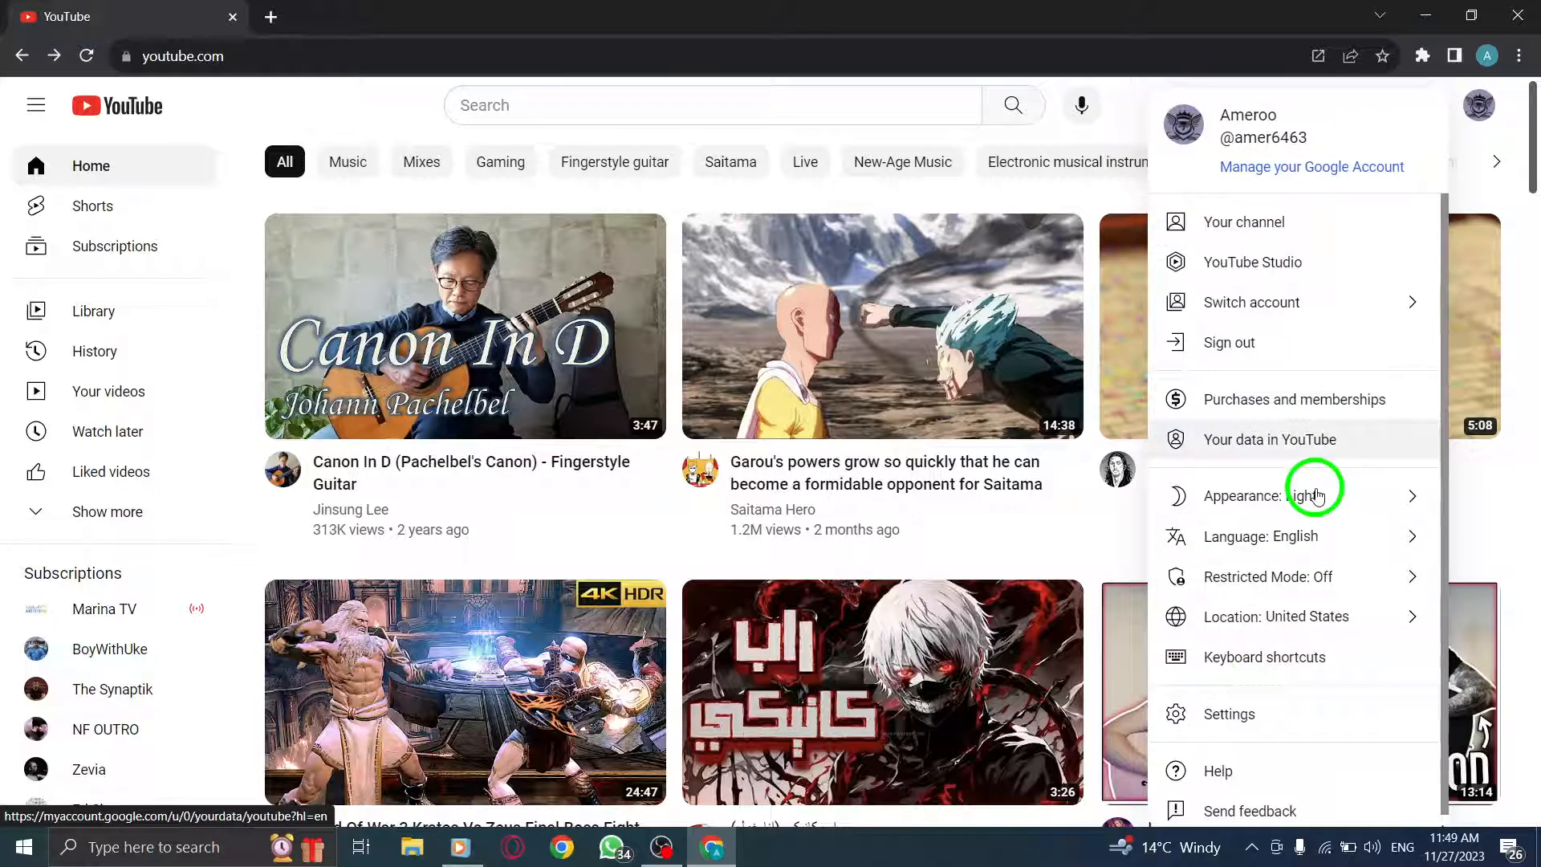
mouse_move(1225, 714)
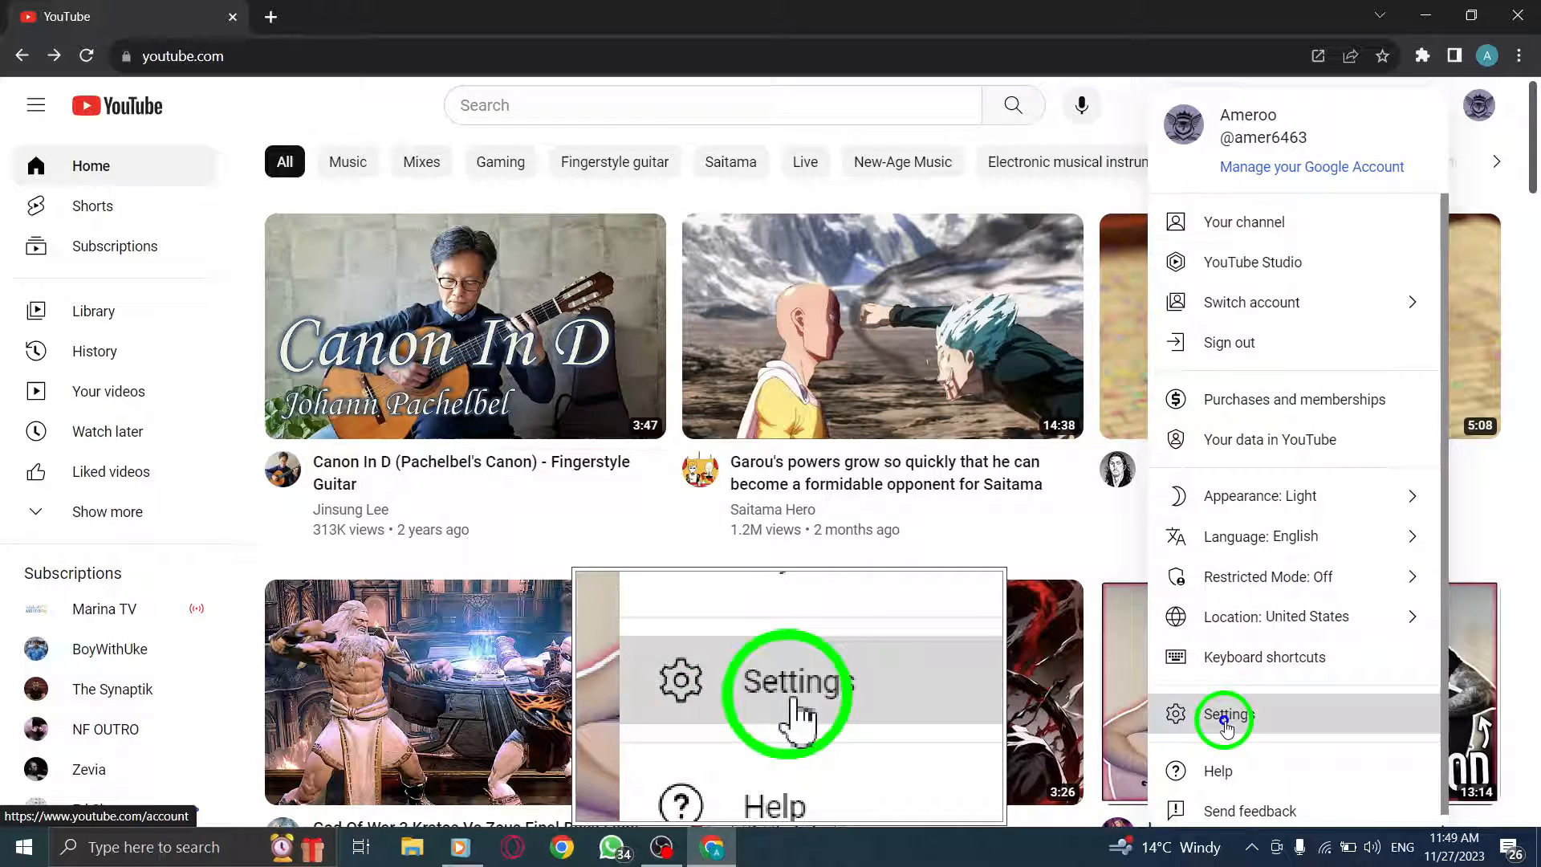
Step: Go to YouTube Settings from the profile menu, landing on the Account section
left_click(1223, 718)
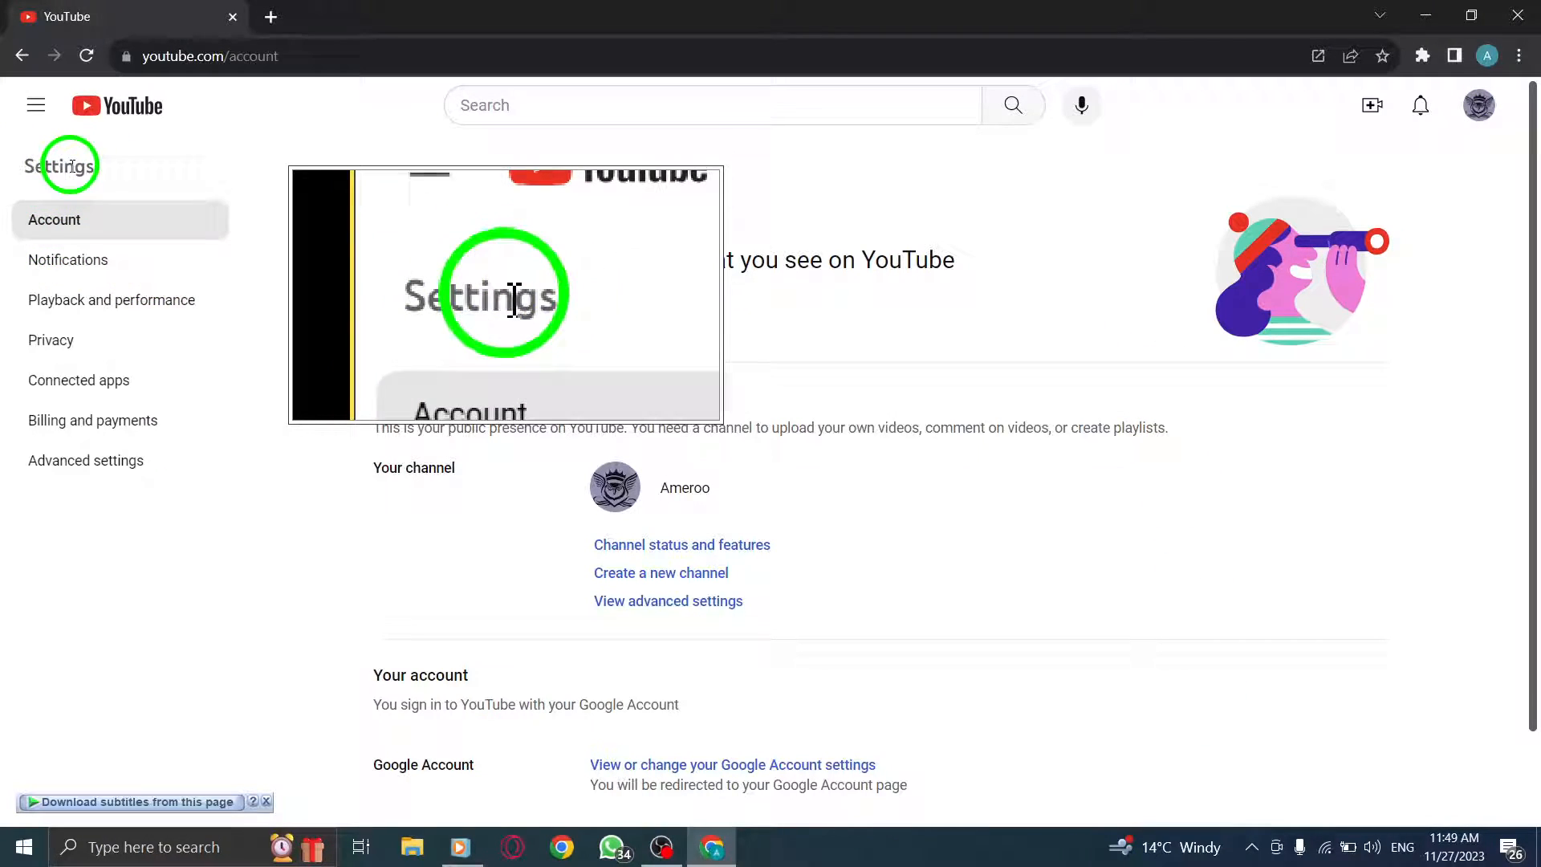
mouse_move(103, 275)
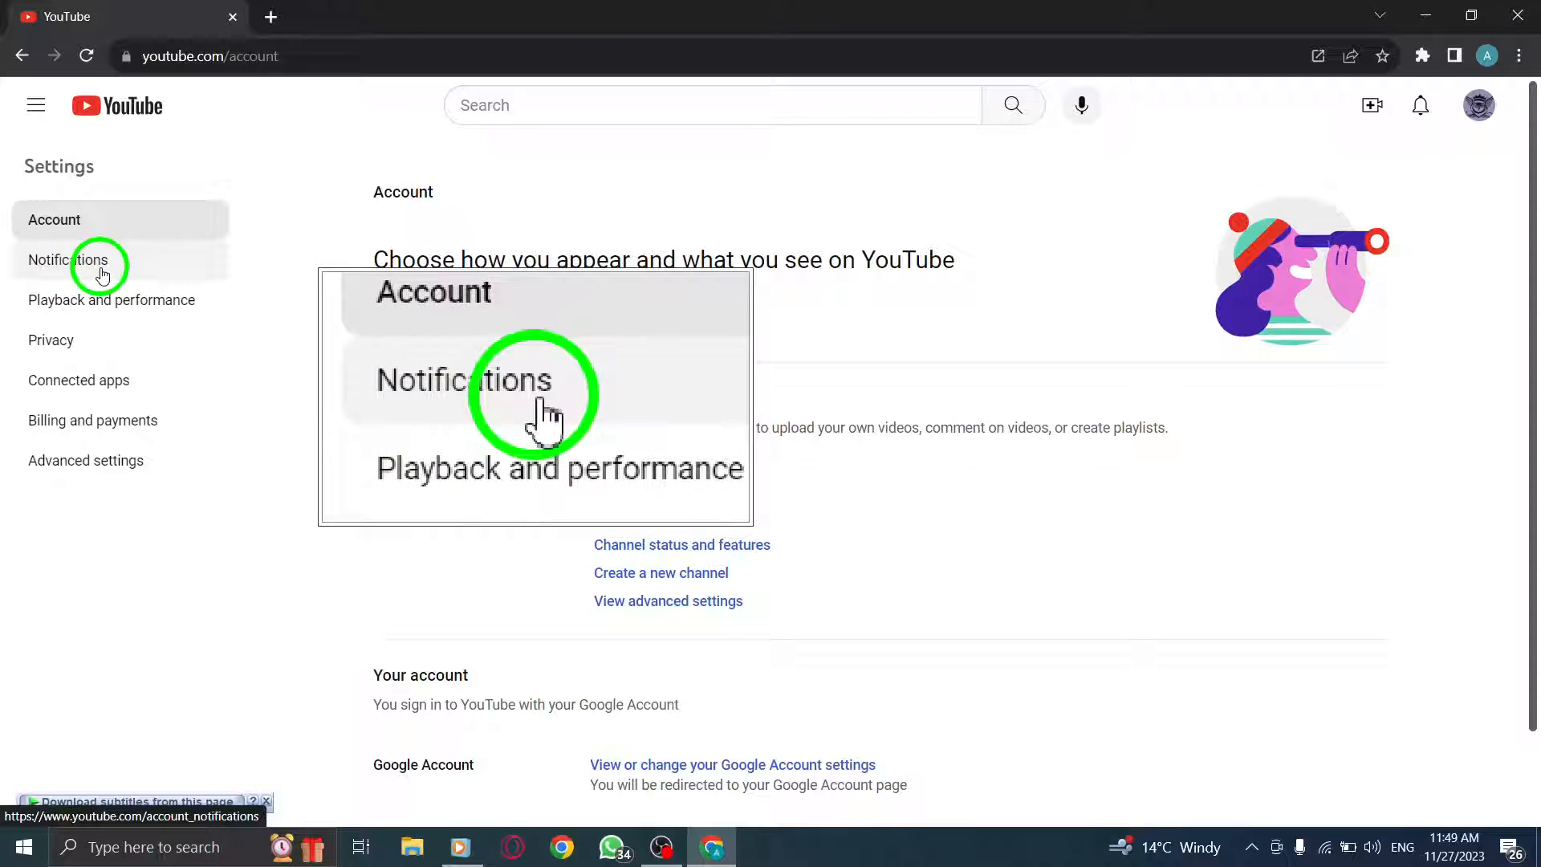
Step: Switch to the Notifications section and scroll down to Your preferences
left_click(77, 259)
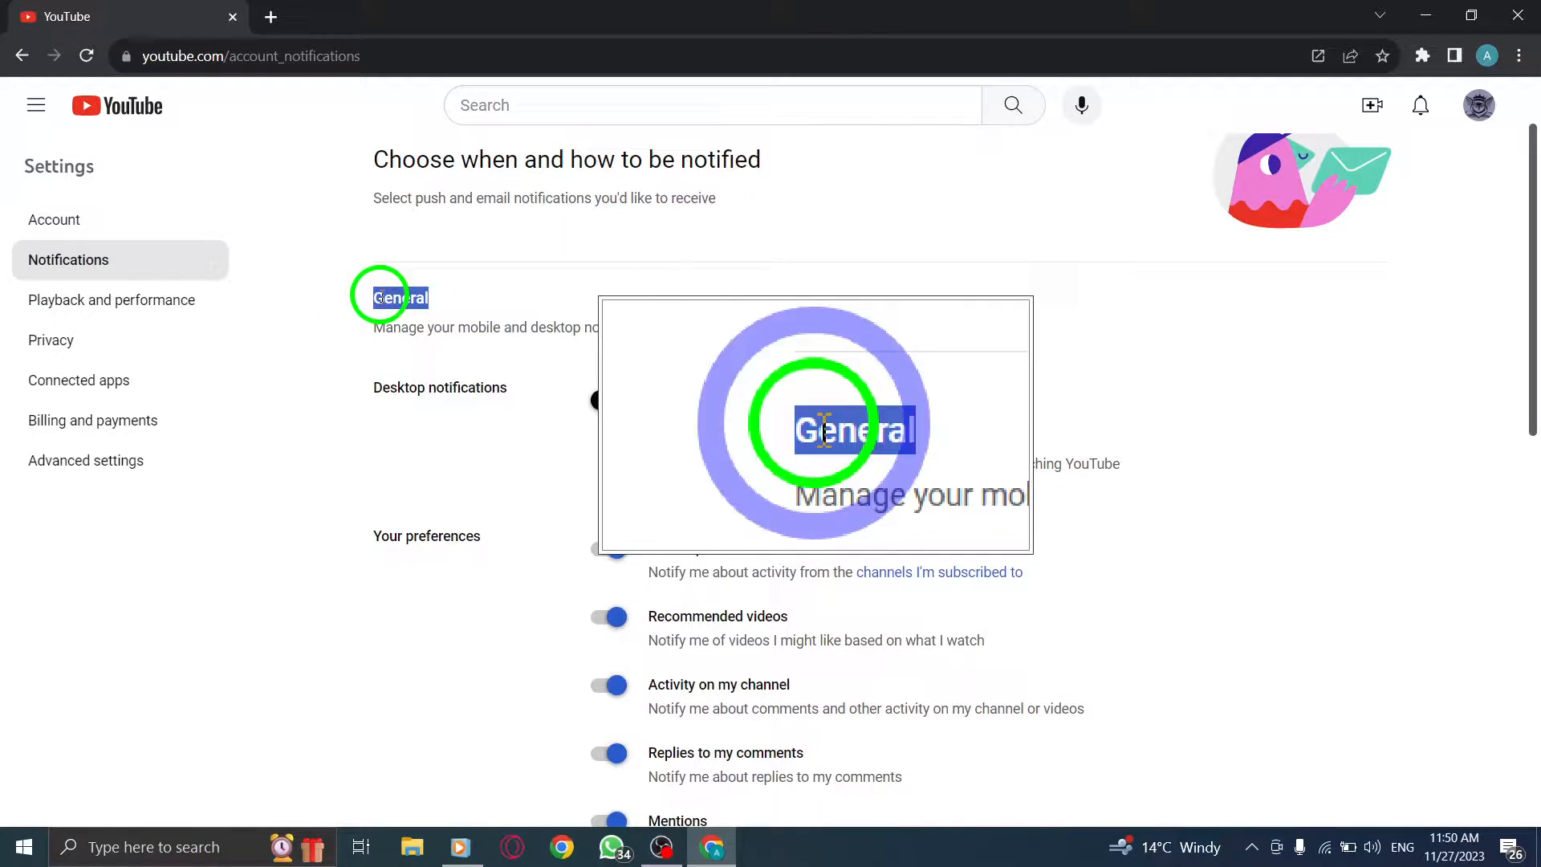
scroll("down", 3)
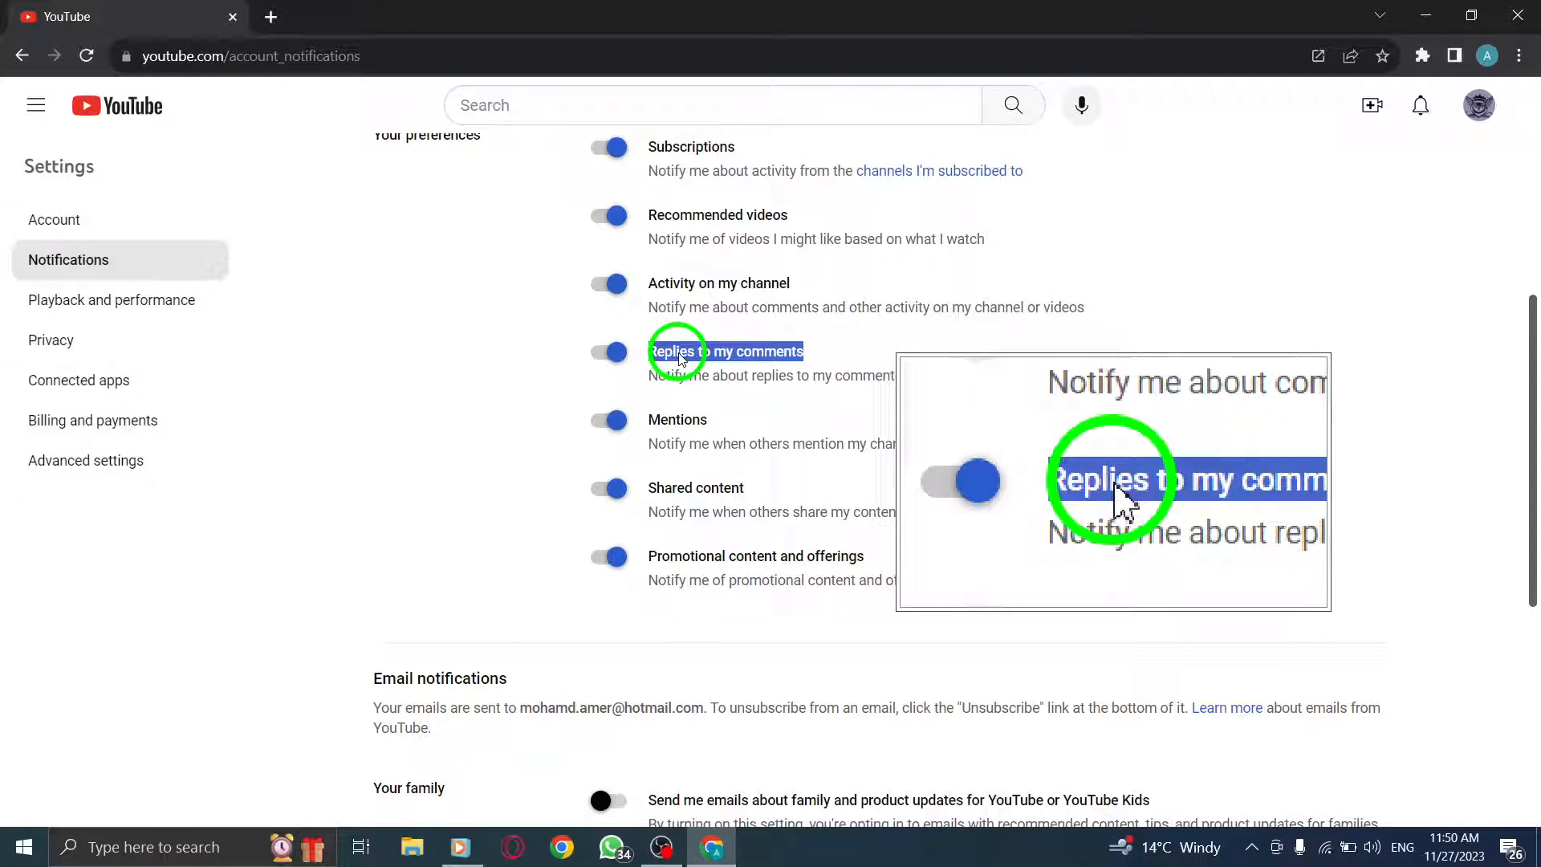
Step: Toggle 'Replies to my comments' off and back on, then return to Account settings
left_click(607, 351)
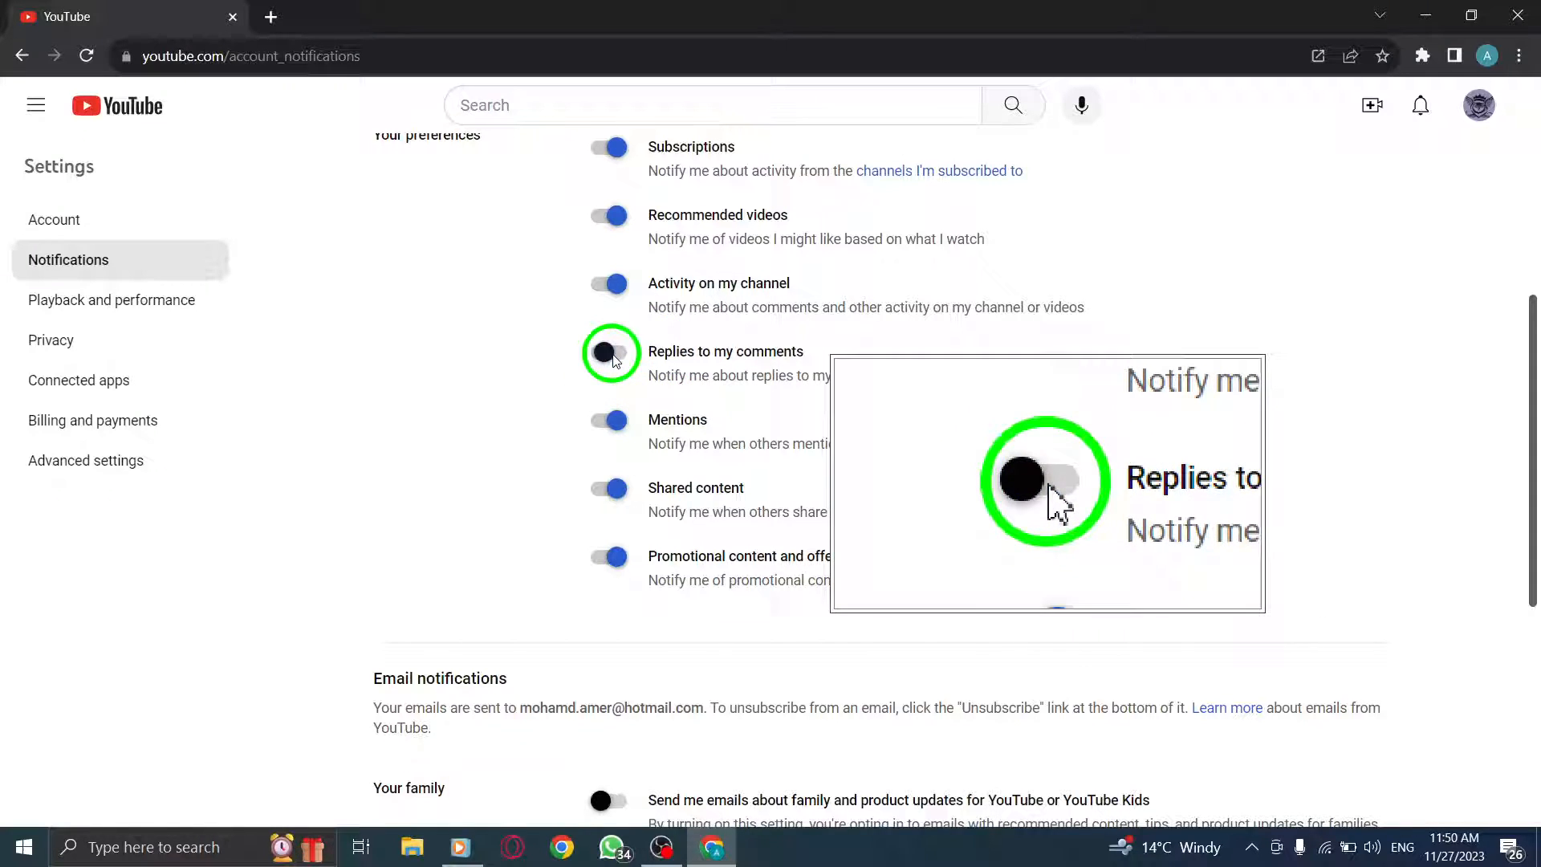
left_click(609, 352)
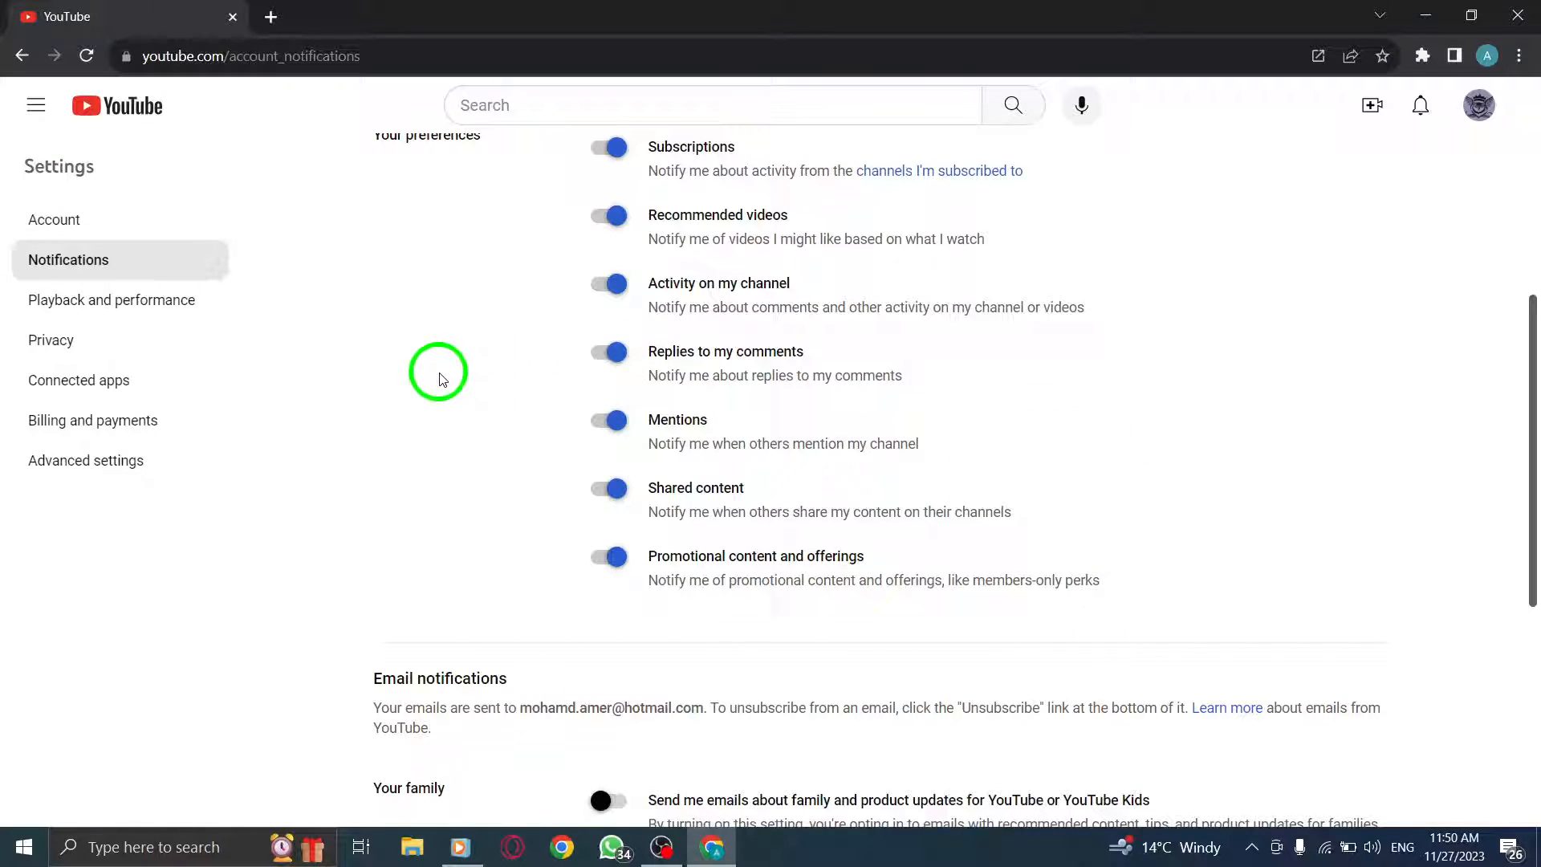
mouse_move(448, 387)
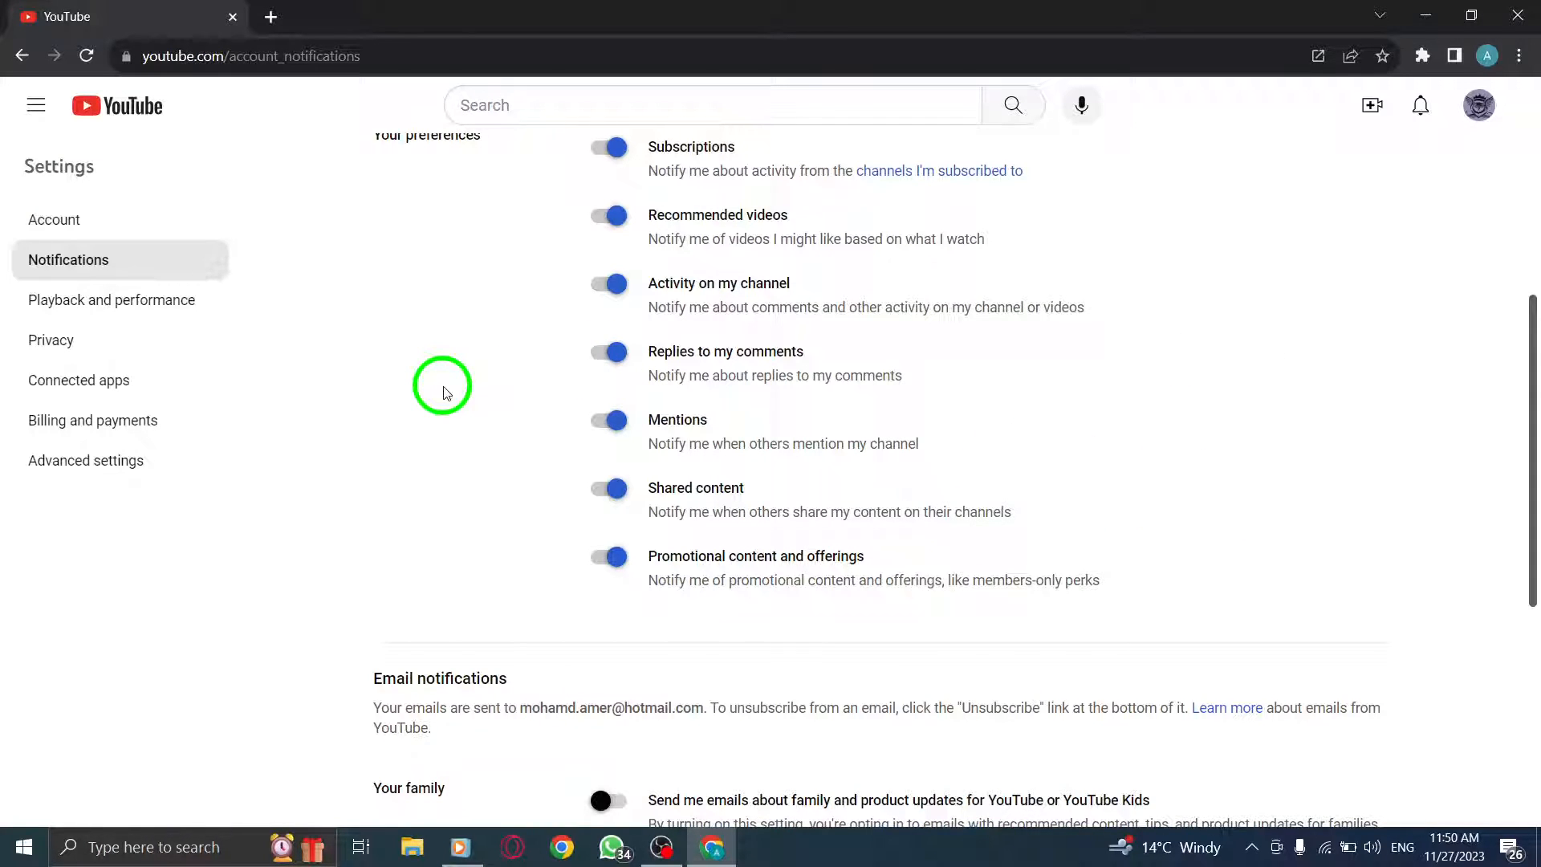
left_click(54, 219)
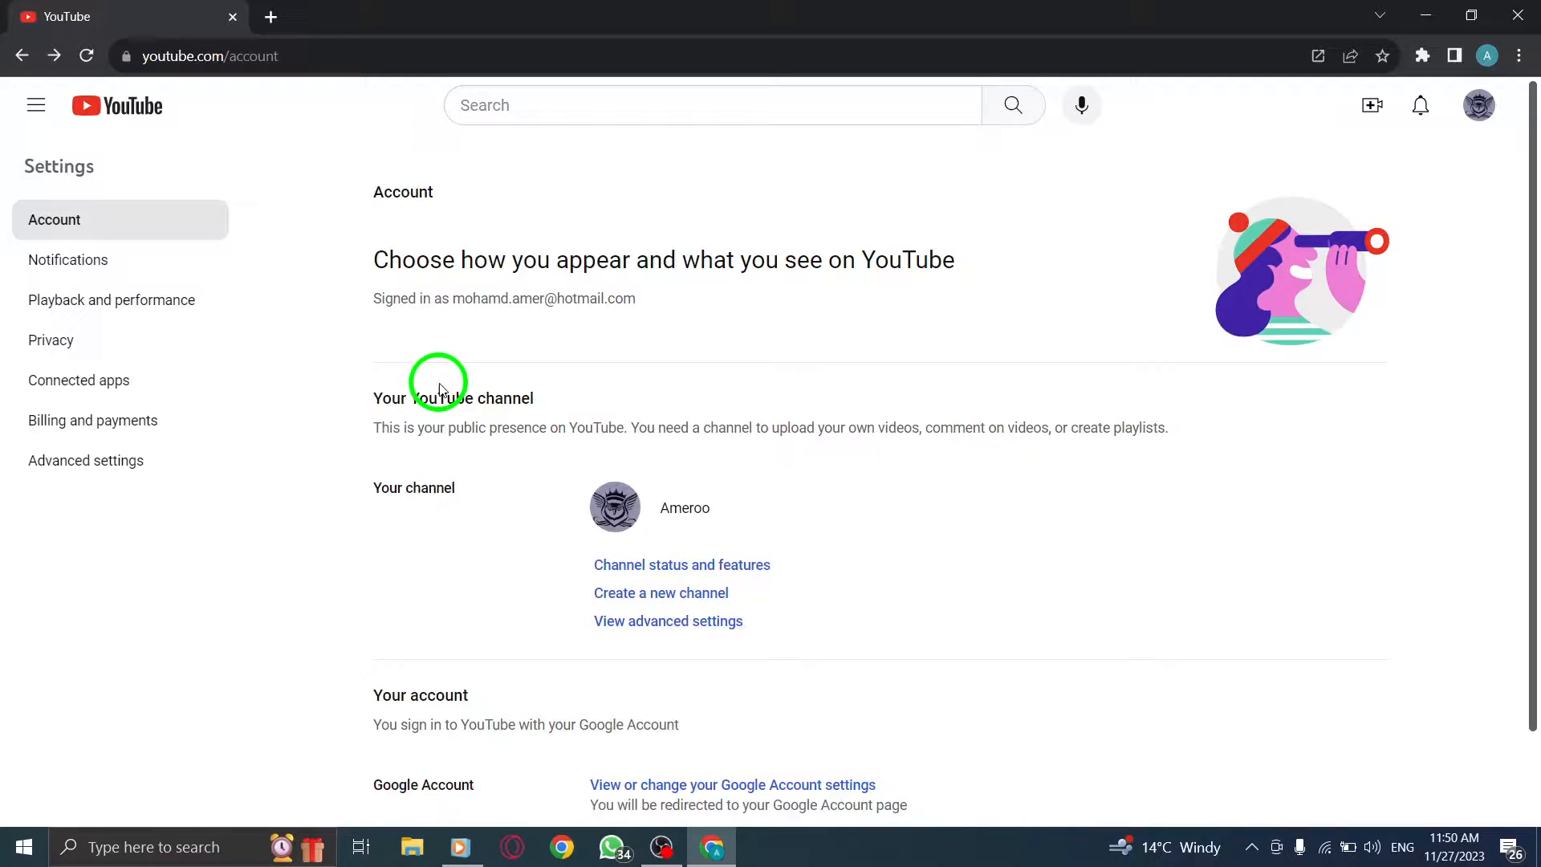